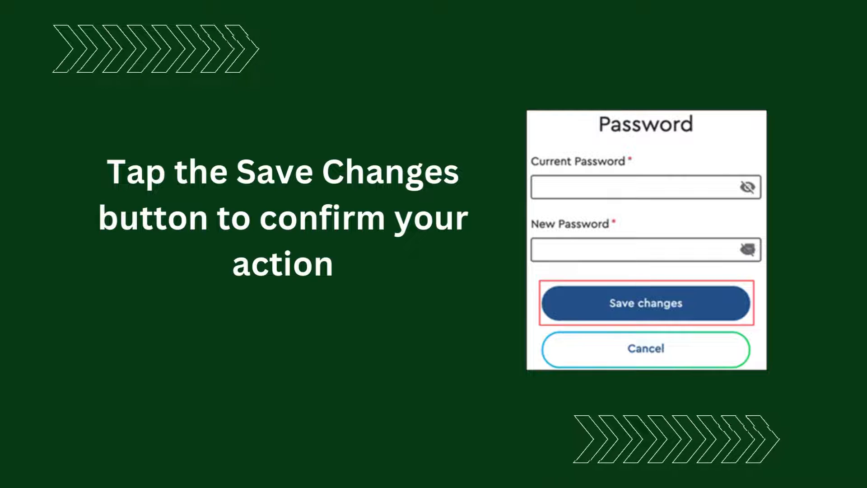
Step: Advance from the 'Save changes' slide to the Cox Panoramic WiFi app download slide
click(644, 302)
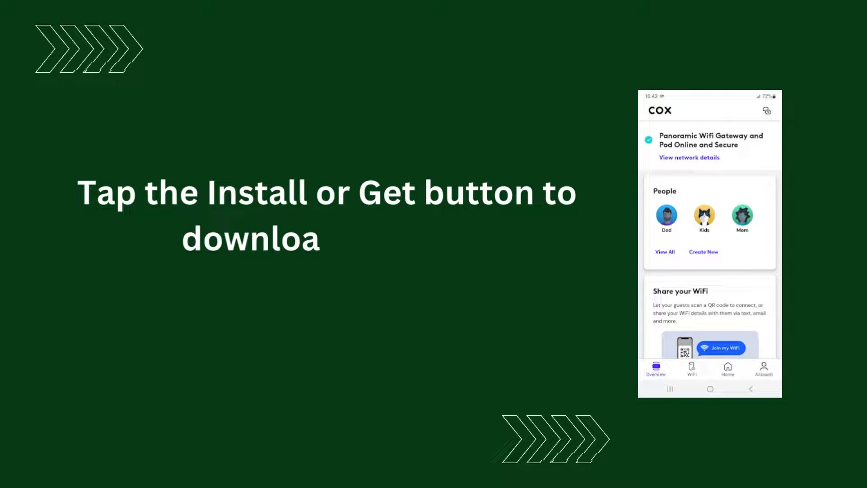